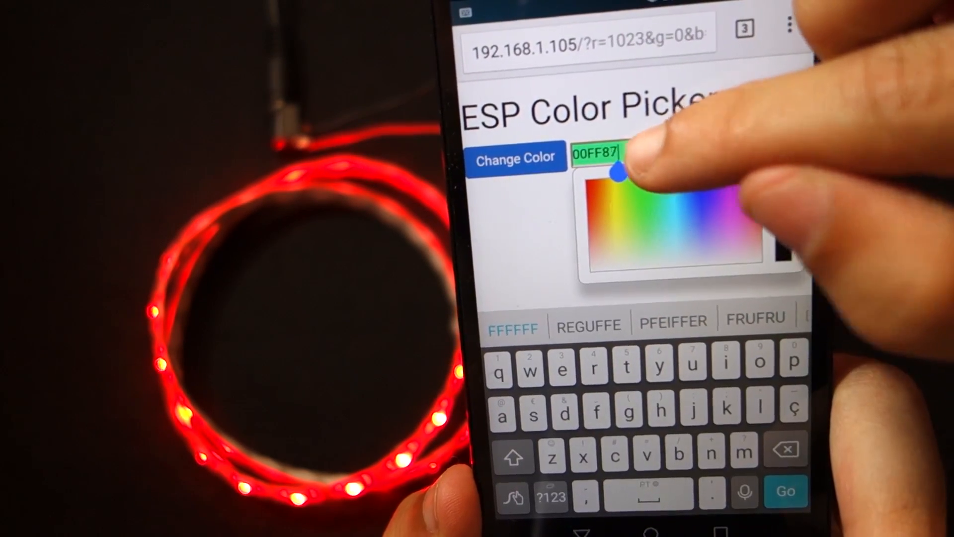
# - Send cyan, then purple-blue to the LED strip, and reopen the colour chooser for pink
pyautogui.click(516, 159)
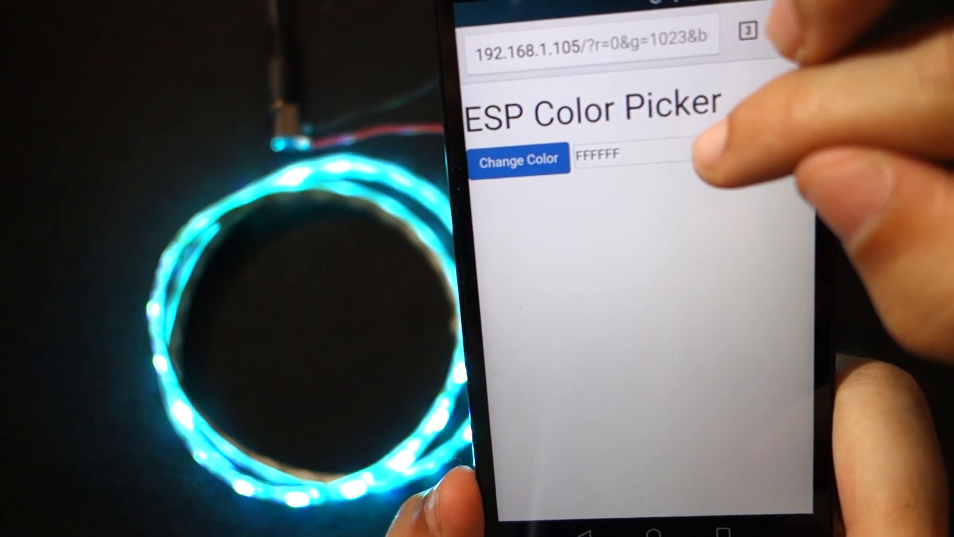
pyautogui.click(639, 154)
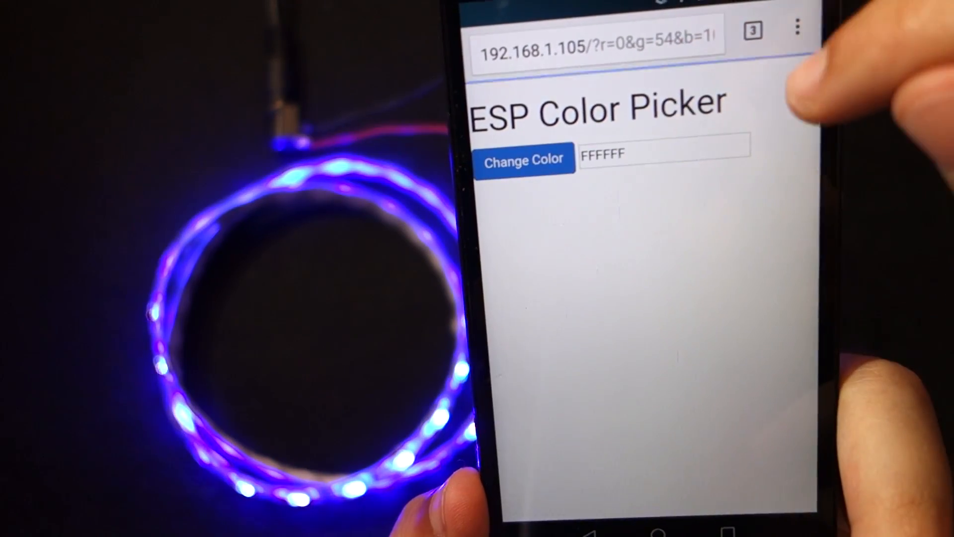
pyautogui.click(663, 152)
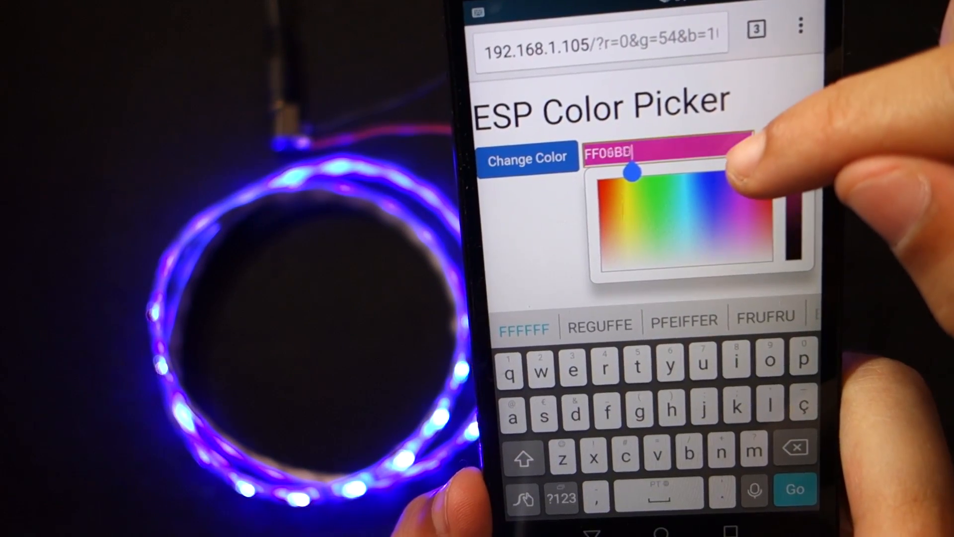